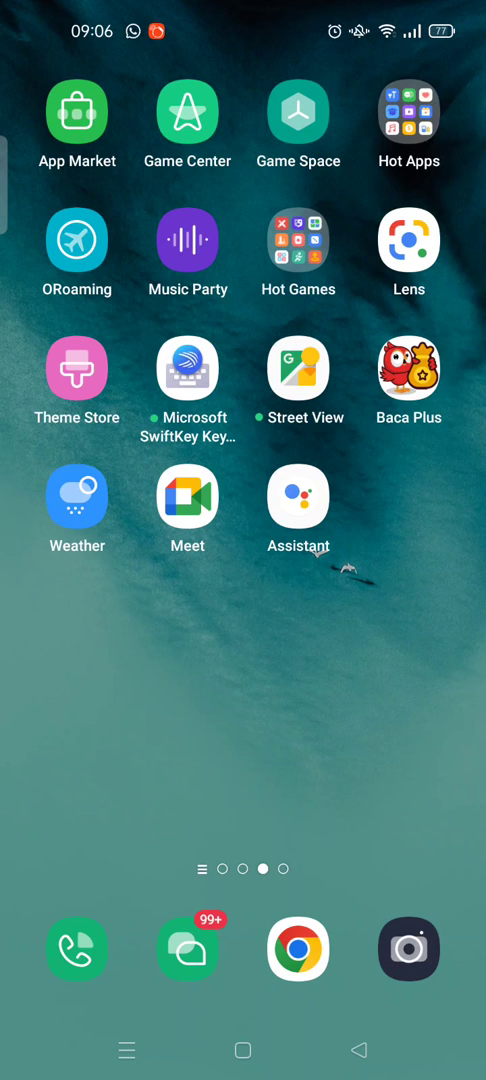
Launch the Google Meet app from the Android home screen.
click(187, 497)
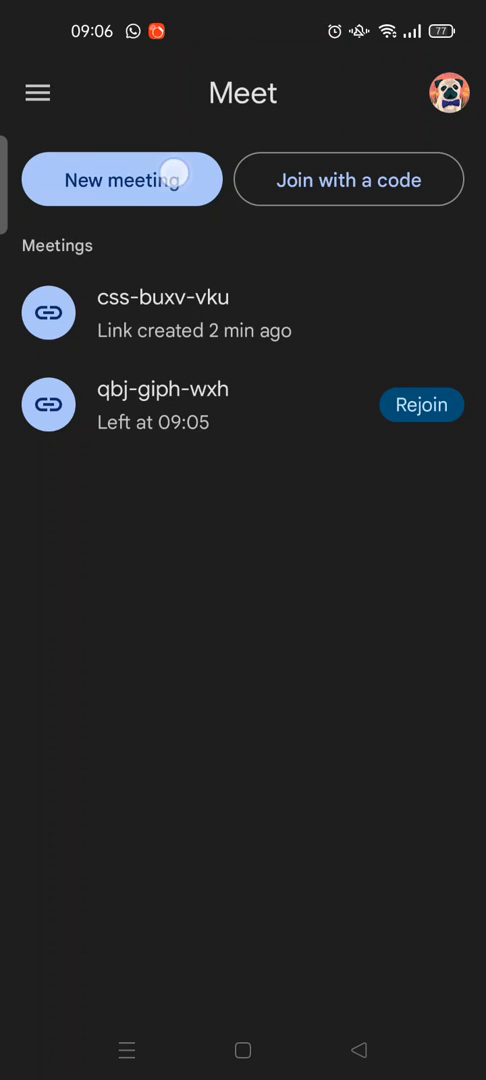
Generate a shareable meeting link, cca-hdxn-pwv, via New meeting.
click(121, 179)
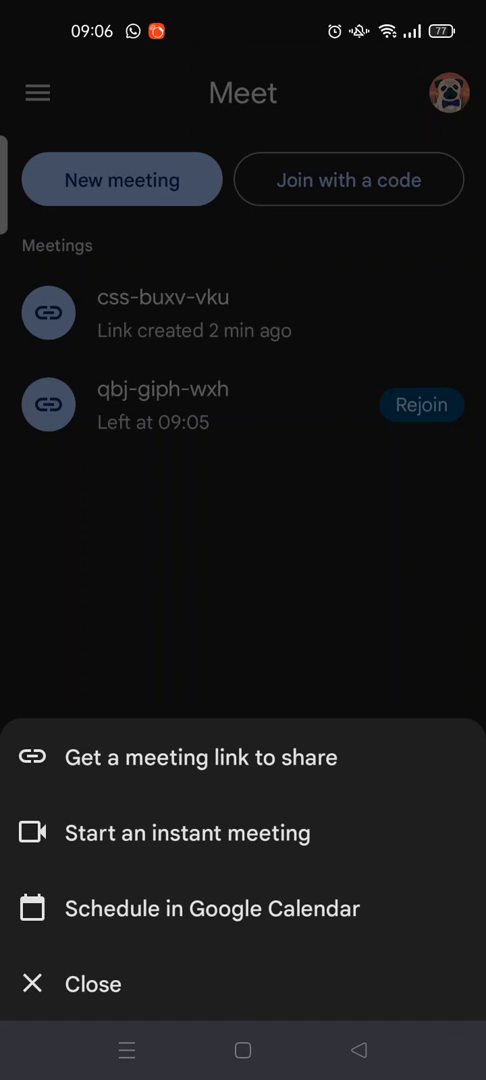
click(199, 757)
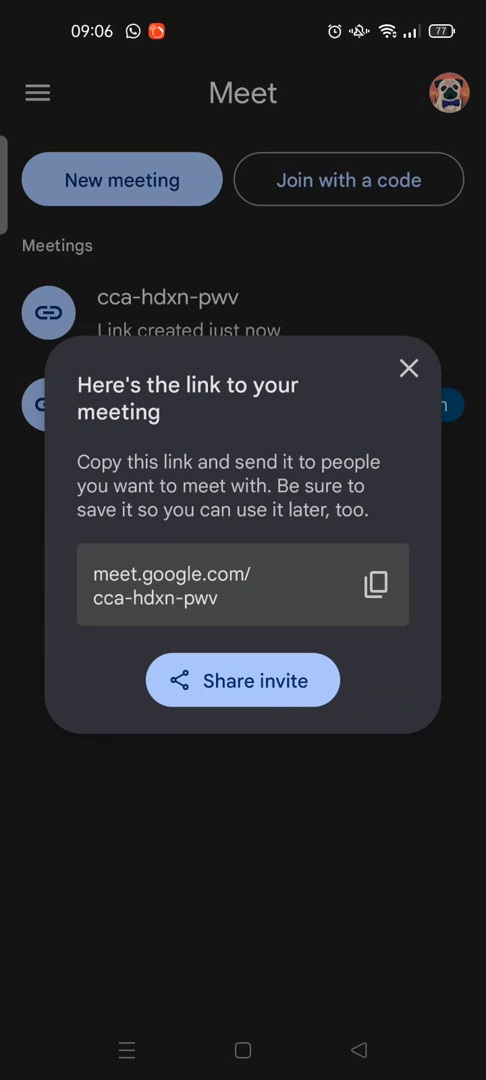
Close the 'Here's the link to your meeting' dialog, leaving only cca-hdxn-pwv listed.
click(242, 603)
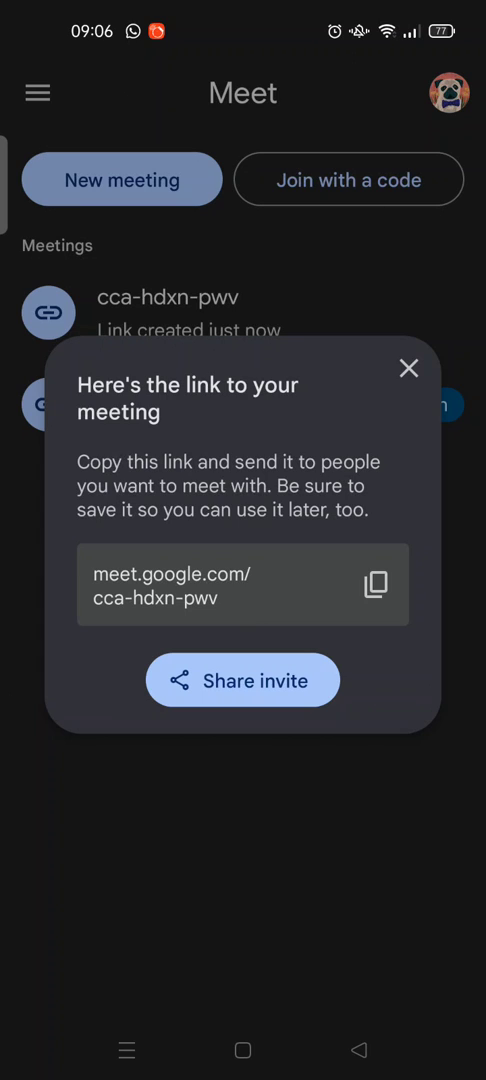
click(377, 585)
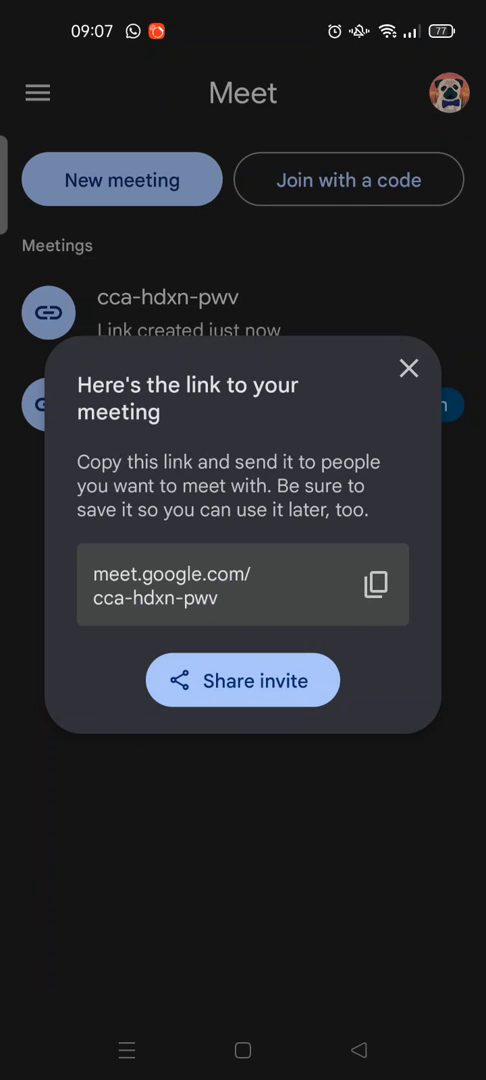
click(242, 679)
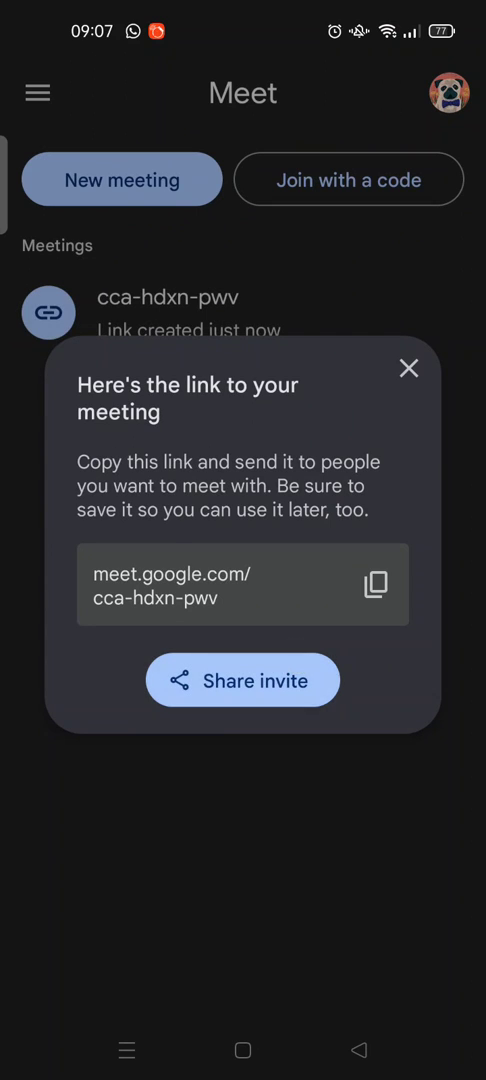
click(242, 680)
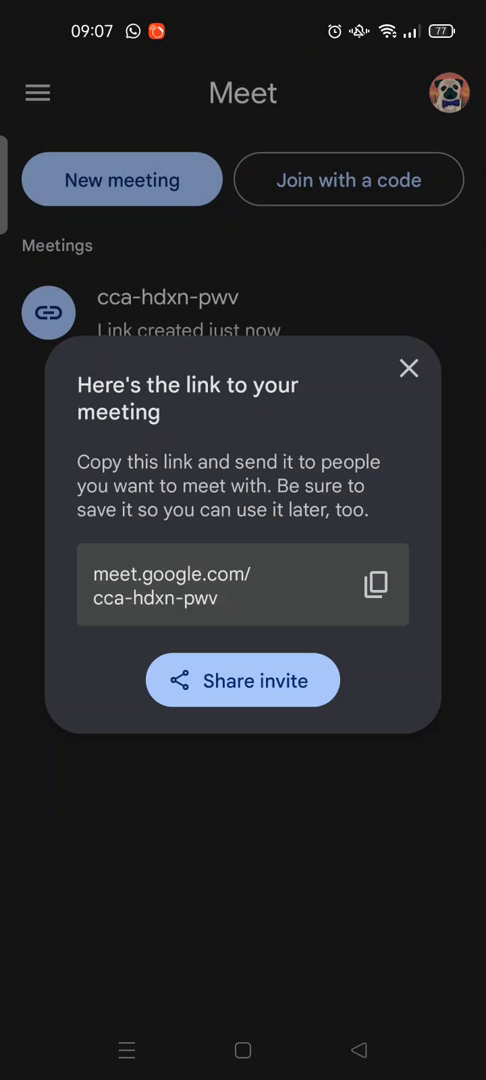
click(408, 368)
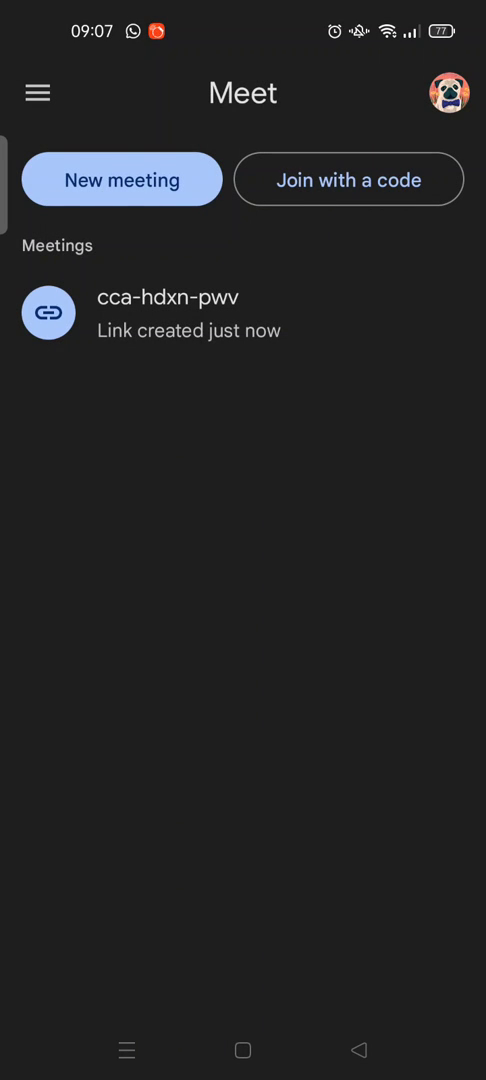
Start an instant meeting from the New meeting options.
click(121, 180)
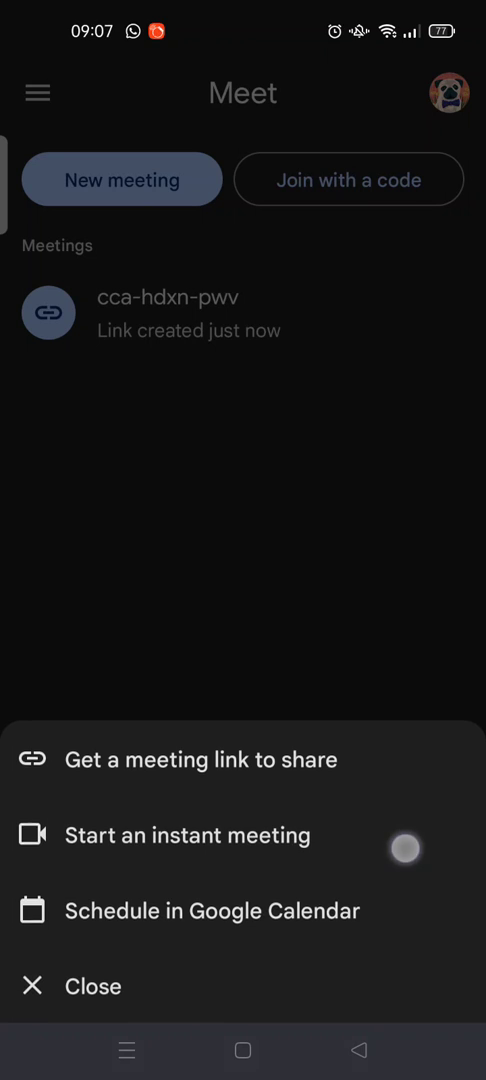
click(187, 836)
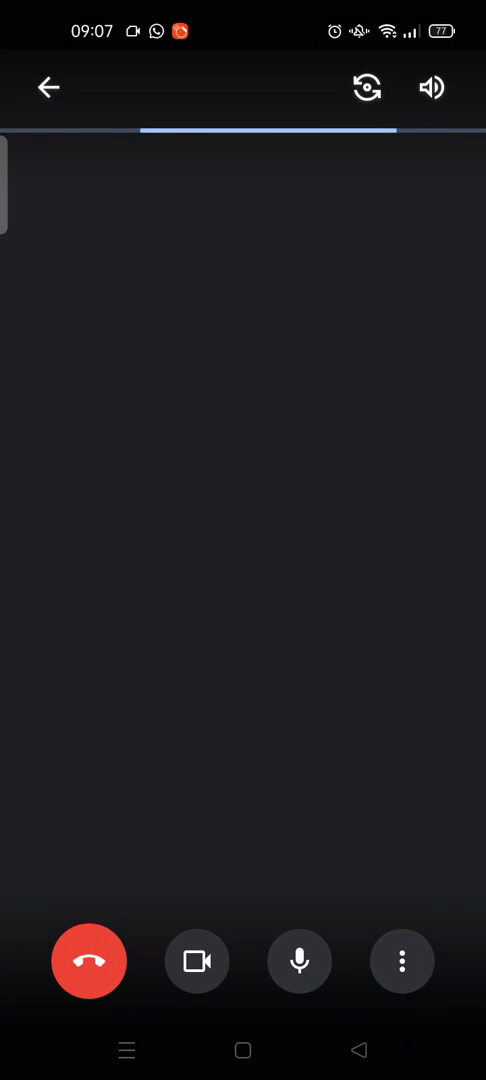